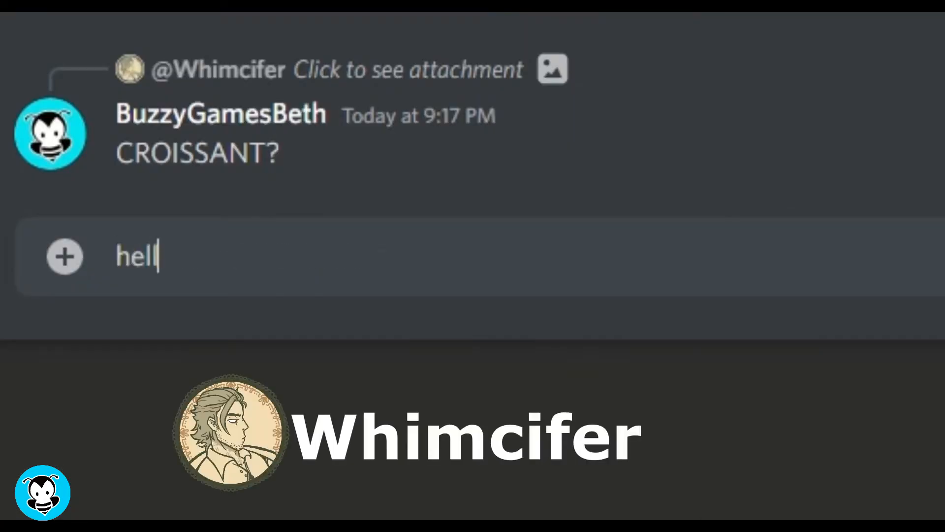
# Type 'o good sir could you make a worker bee hat for the hive plz? <3' in Discord
pyautogui.write('o good sir could you make a wo')
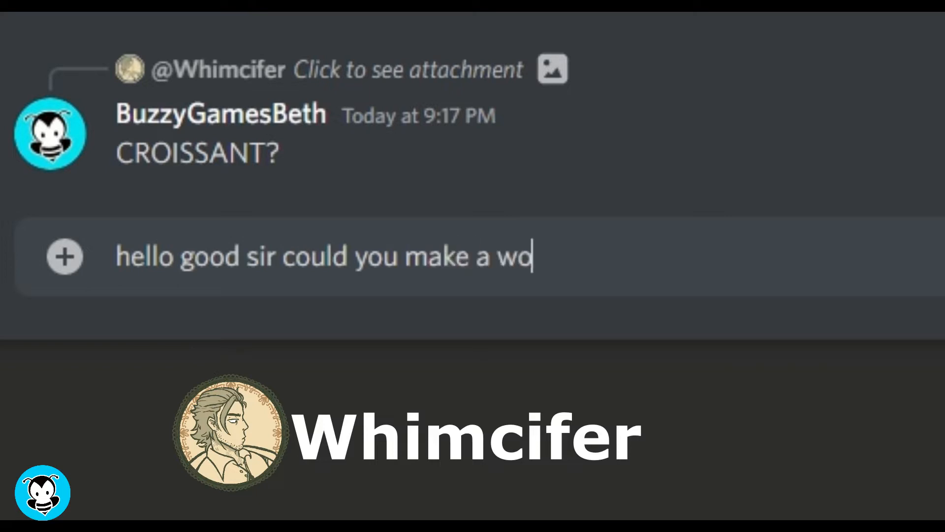
pyautogui.write('rker bee hat for the hive plz? respectfully asking ?')
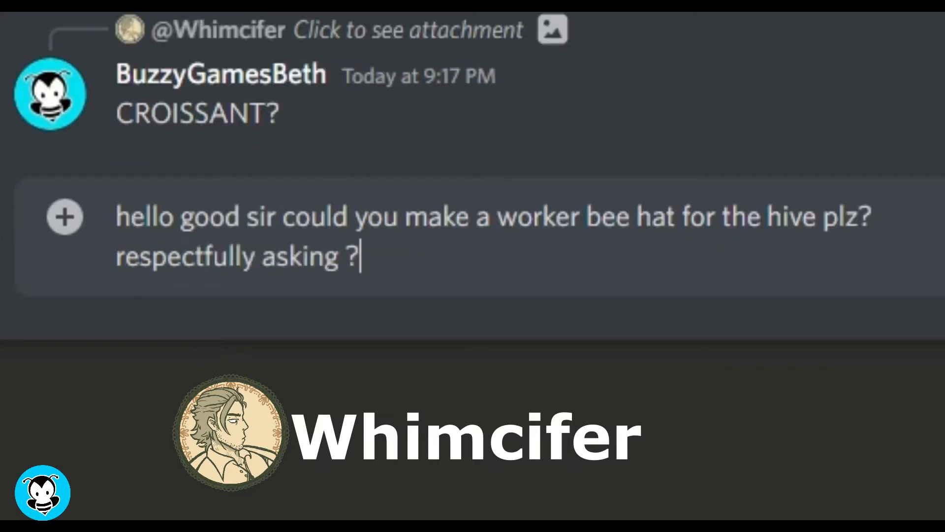
pyautogui.write('<3')
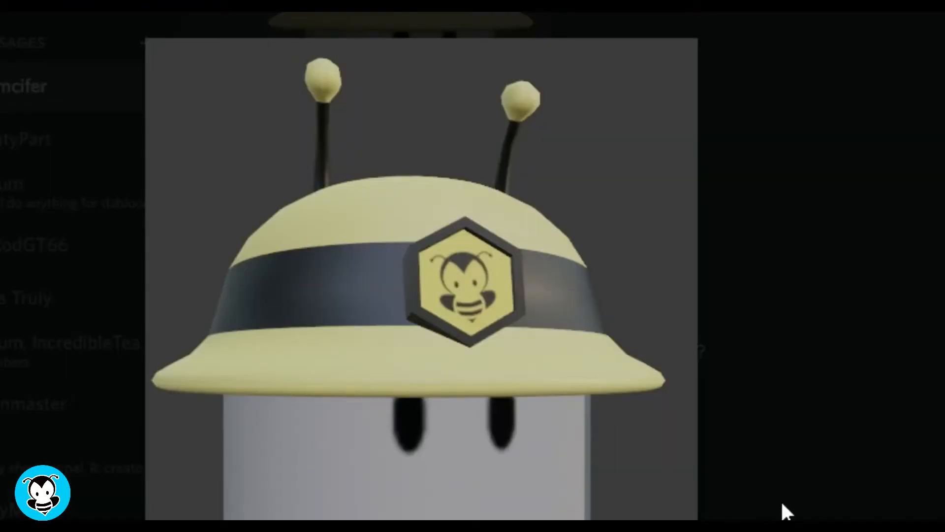
pyautogui.moveTo(826, 508)
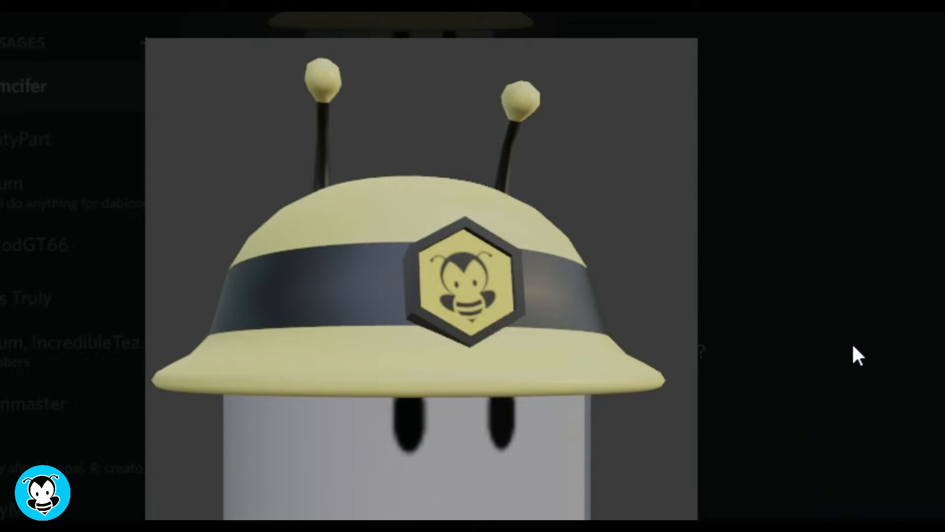
pyautogui.moveTo(861, 301)
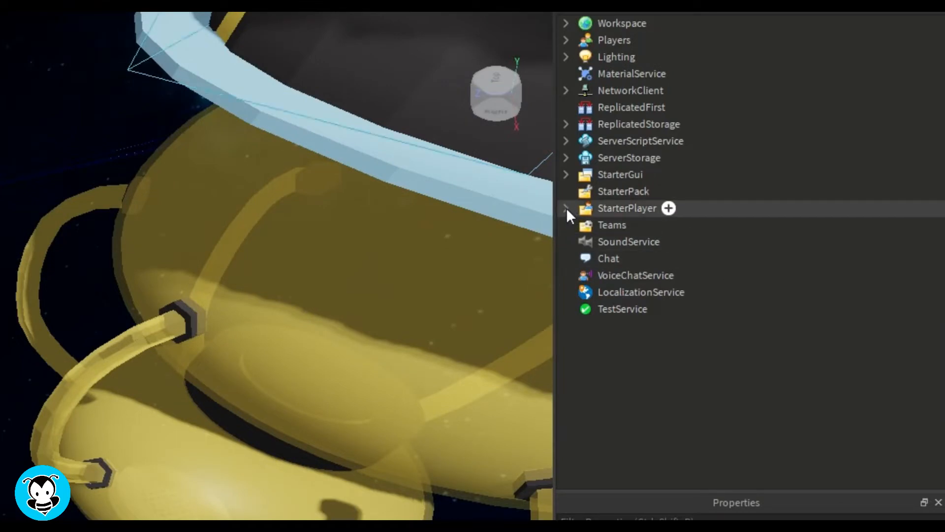
# Expand ServerStorage and select the BuzzyCap accessory to inspect its parts
pyautogui.click(565, 158)
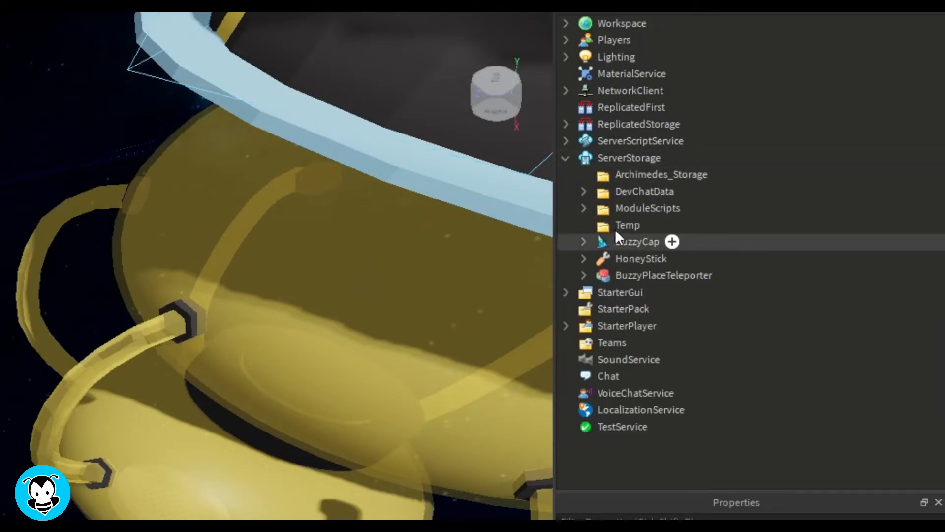
pyautogui.click(602, 241)
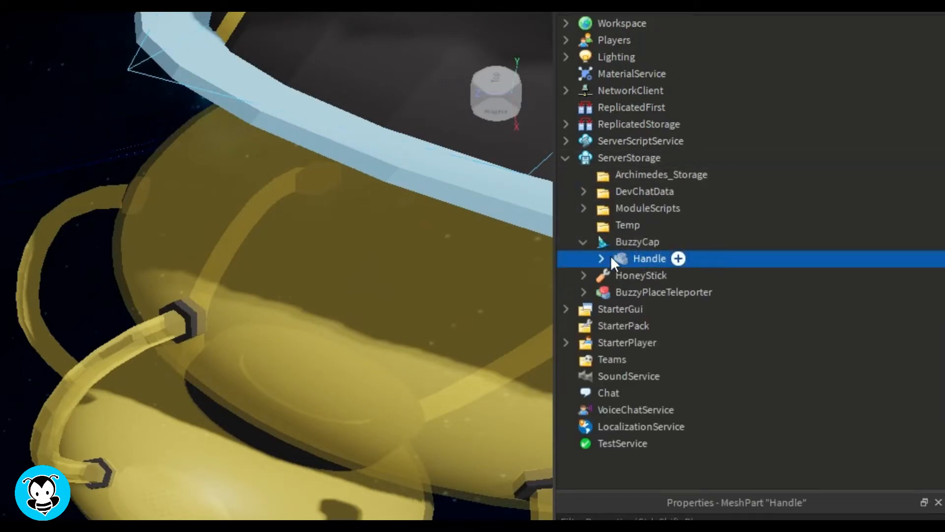
pyautogui.click(637, 241)
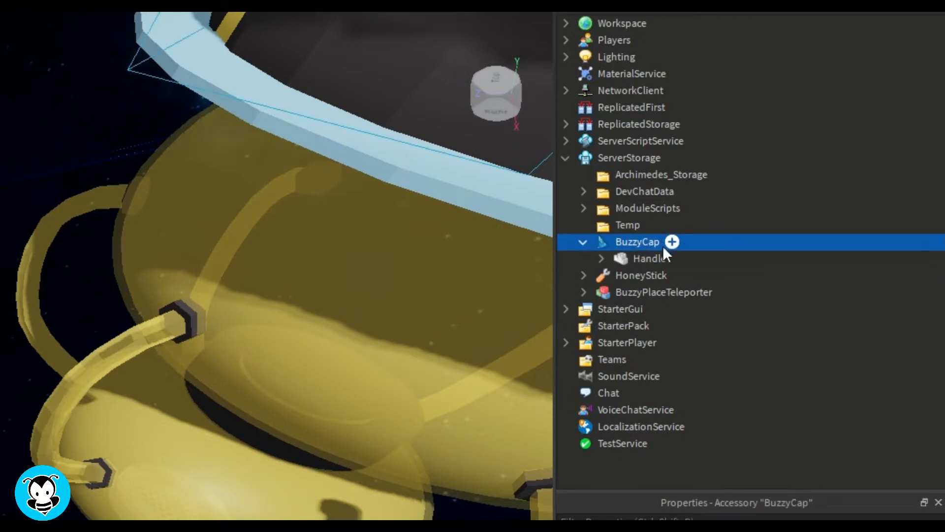
pyautogui.moveTo(613, 254)
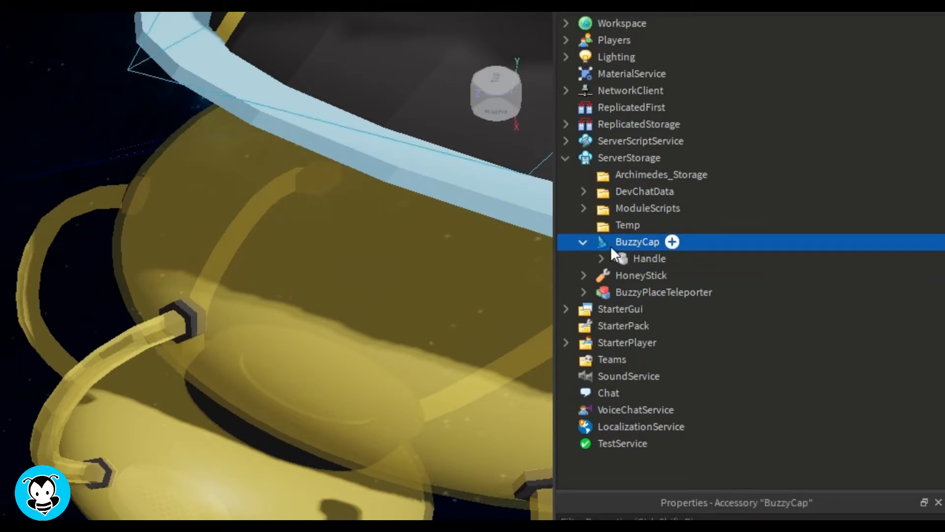
pyautogui.moveTo(663, 268)
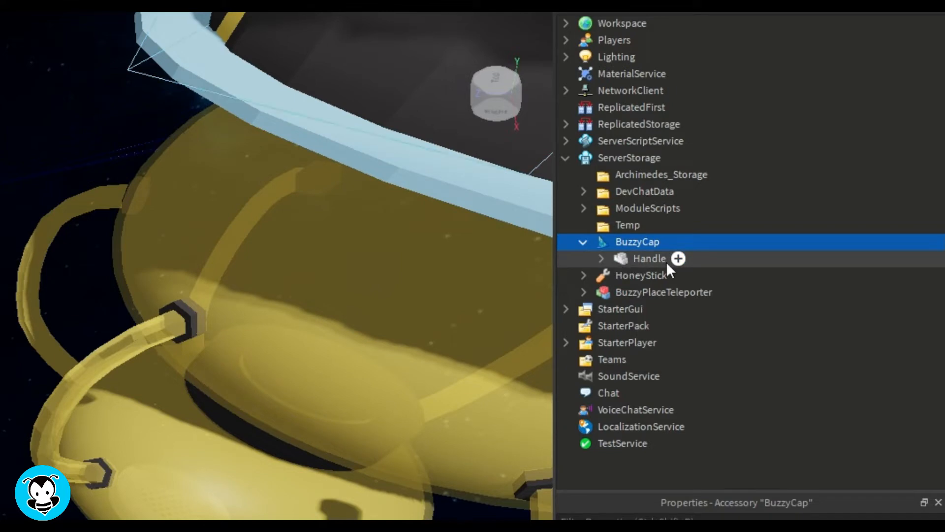
# Insert a new Script into ServerScriptService
pyautogui.click(566, 140)
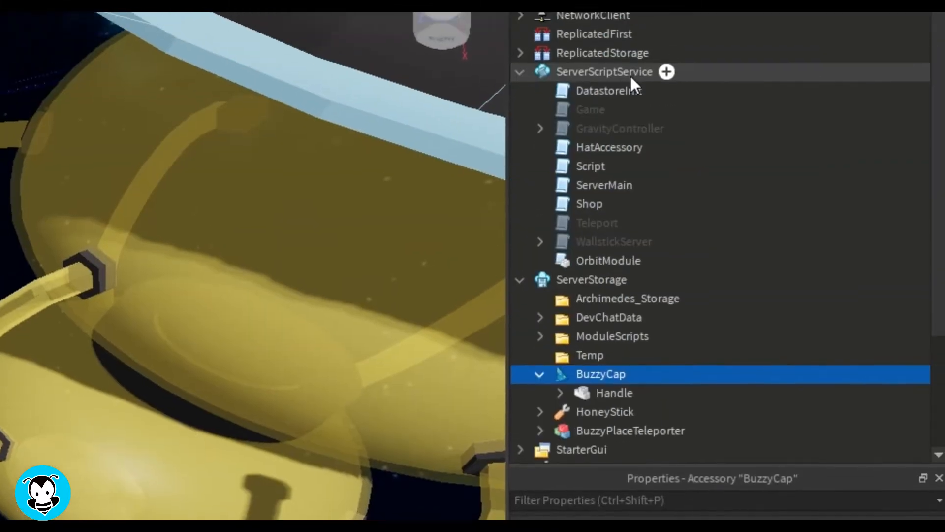
pyautogui.click(666, 72)
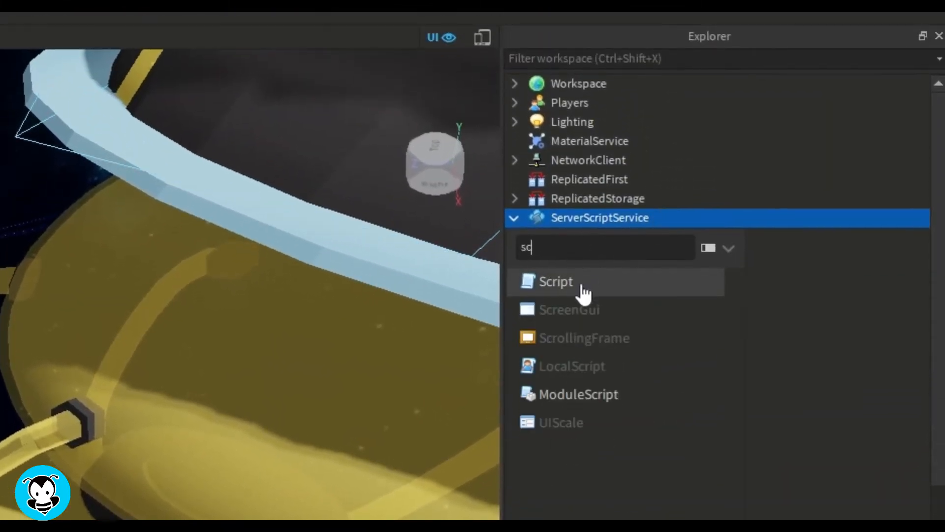
pyautogui.click(555, 281)
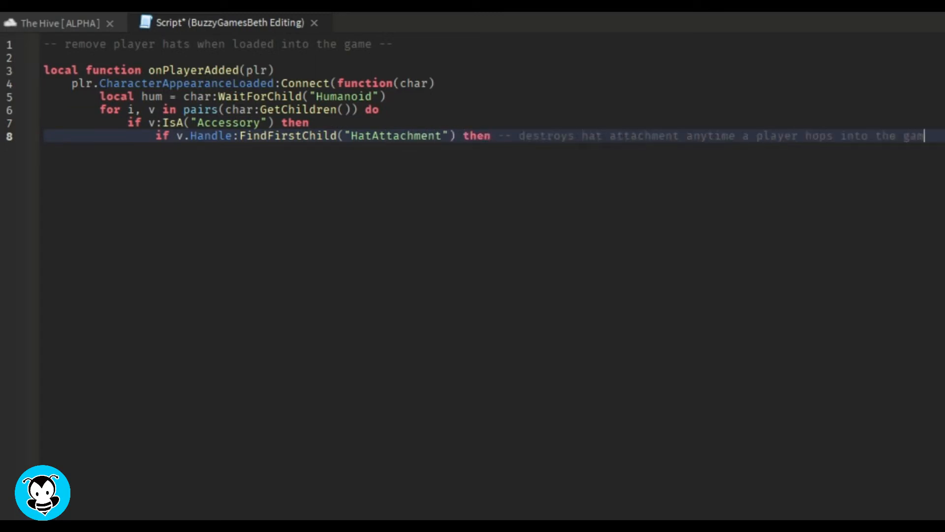
# Type code with v:Destroy() and a custom-hat comment, and look up the player's Humanoid
pyautogui.write('v:Destroy()')
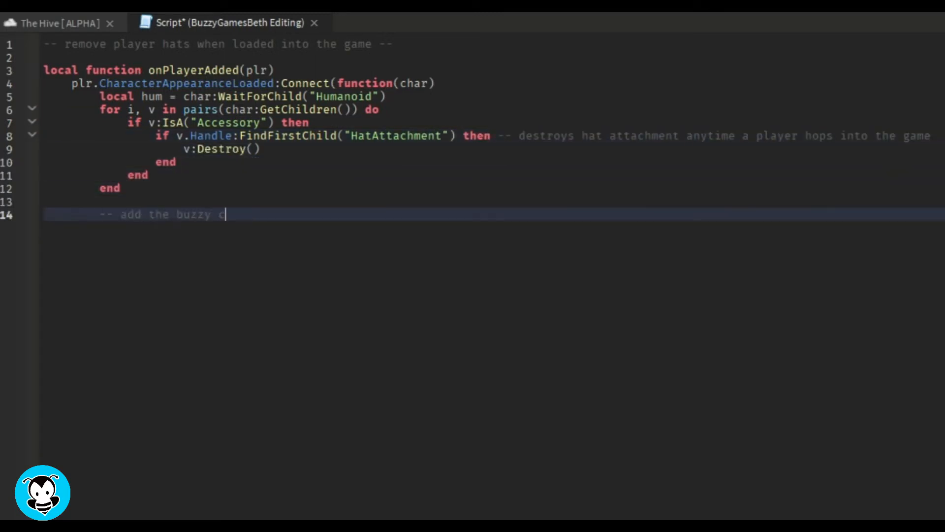
pyautogui.write('ustom hat once their hat is removed --')
pyautogui.write('local hum = char:FindFirstChild("Hum')
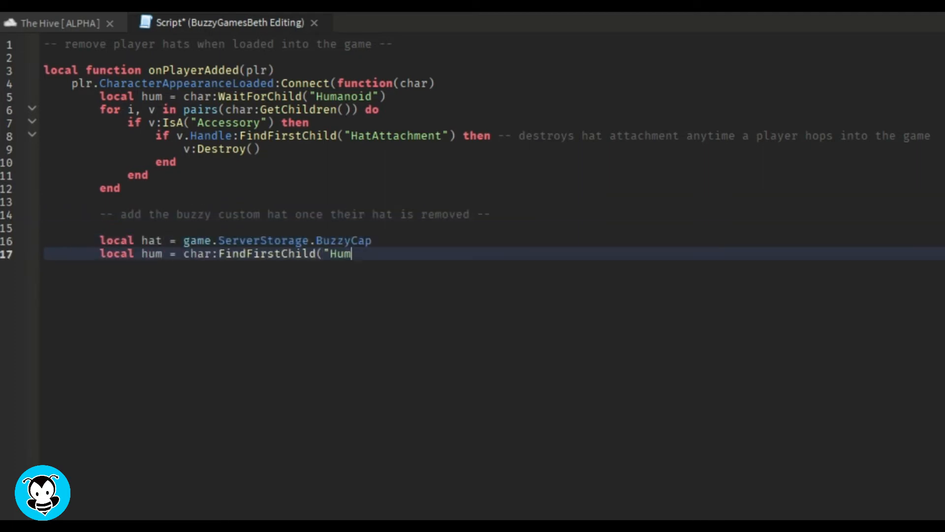
pyautogui.write('anoid")')
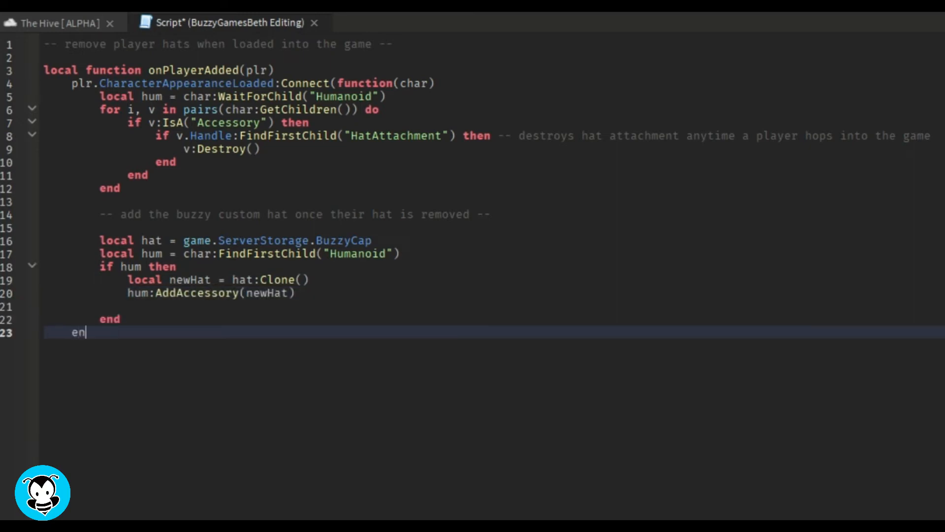